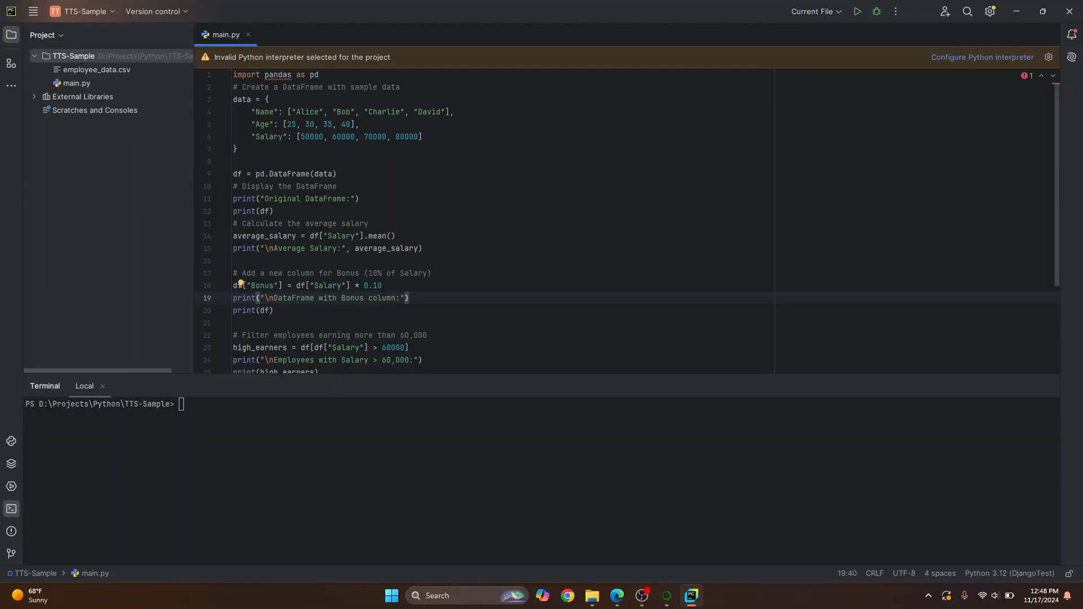
Start adding a local interpreter and pick the System Interpreter option, defaulting to Python39
click(981, 58)
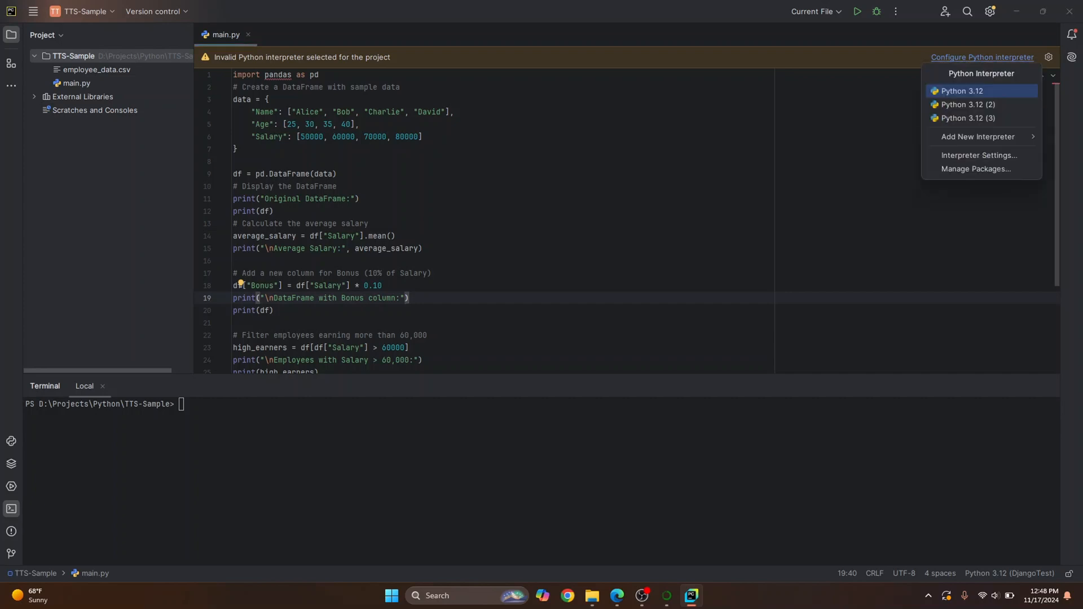
mouse_move(968, 105)
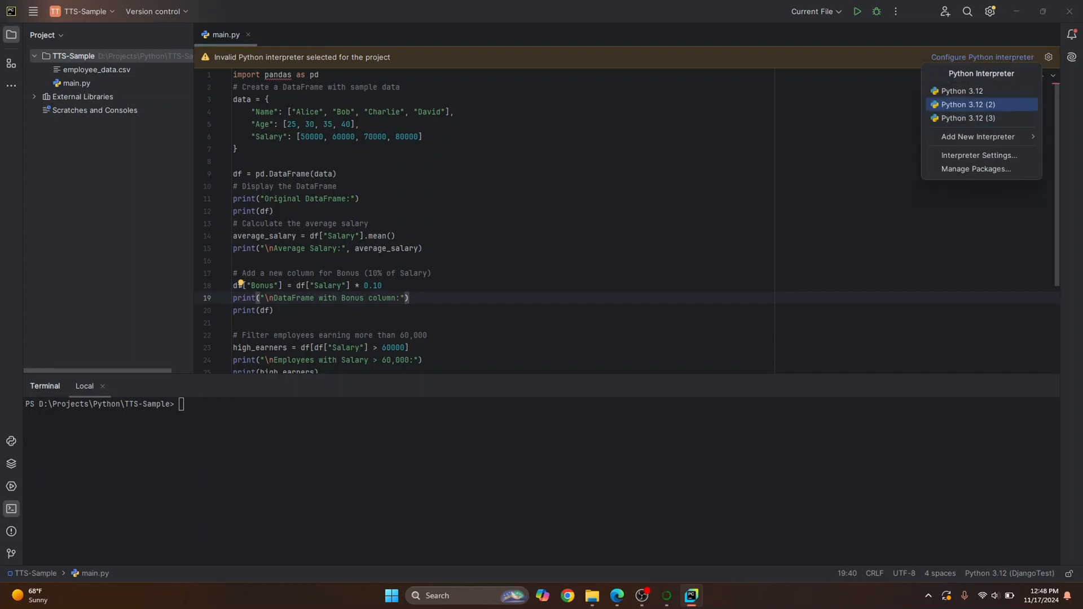
mouse_move(962, 91)
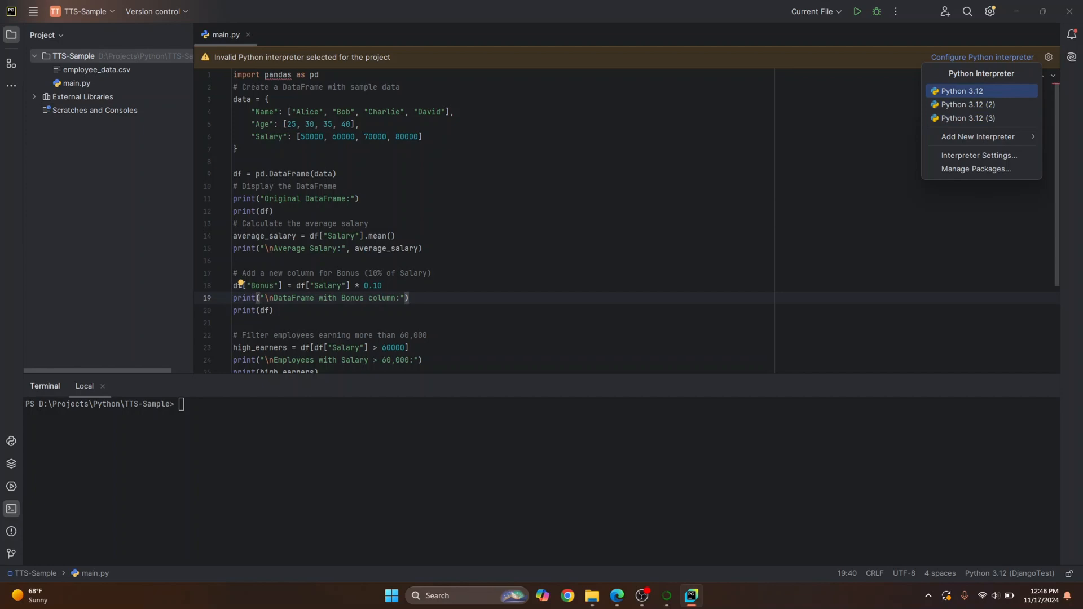
mouse_move(981, 117)
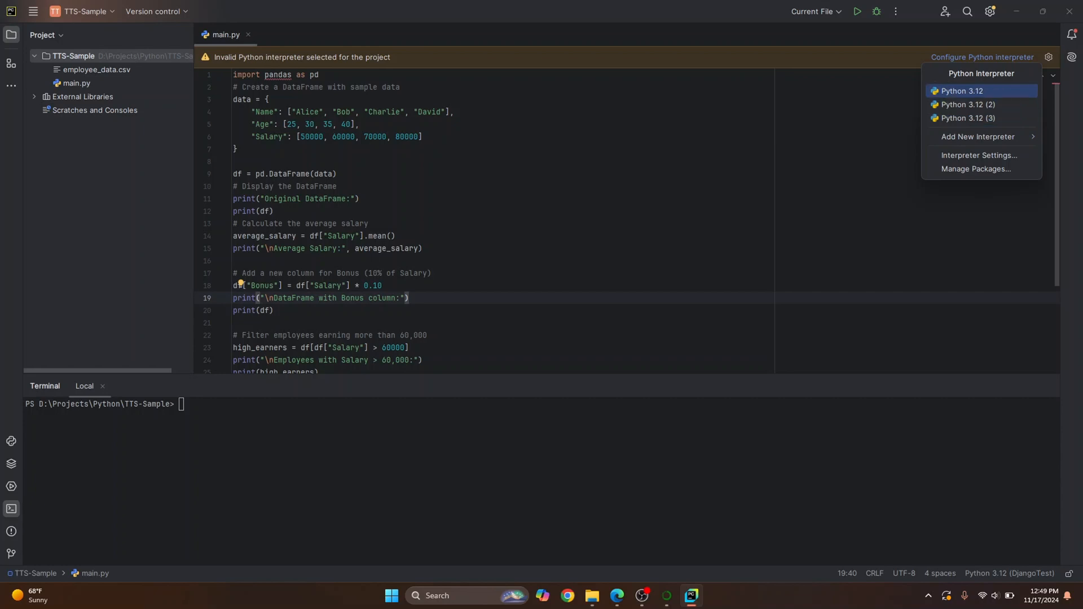
mouse_move(977, 139)
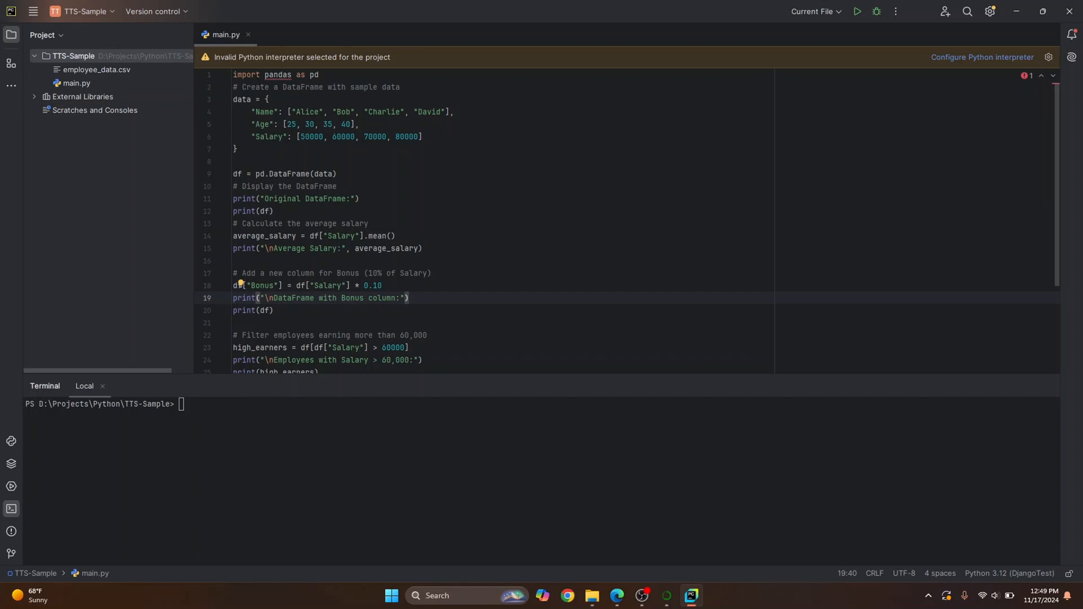
click(981, 58)
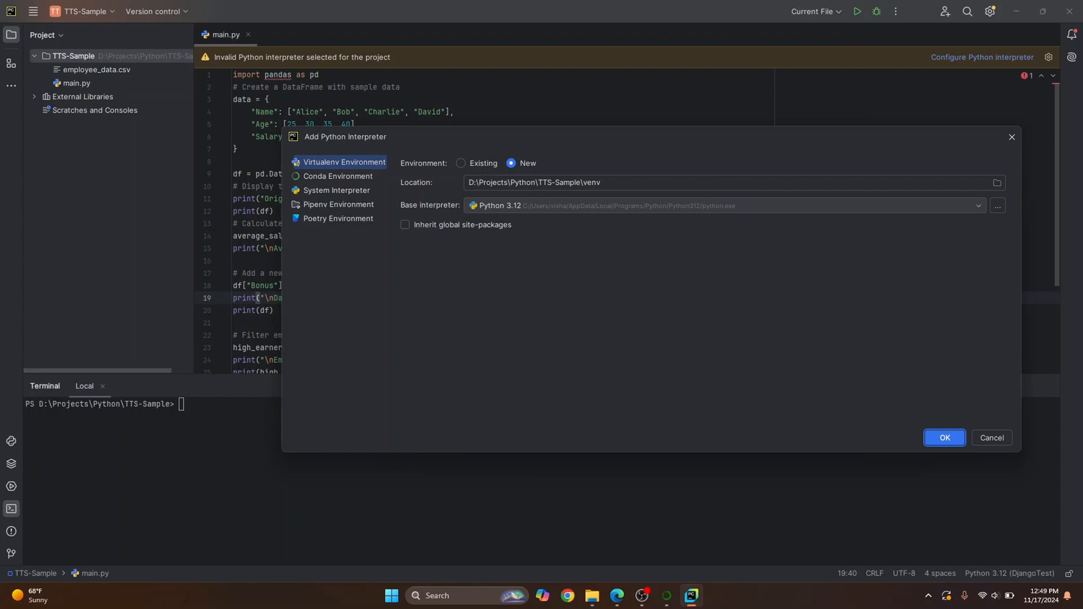
click(337, 190)
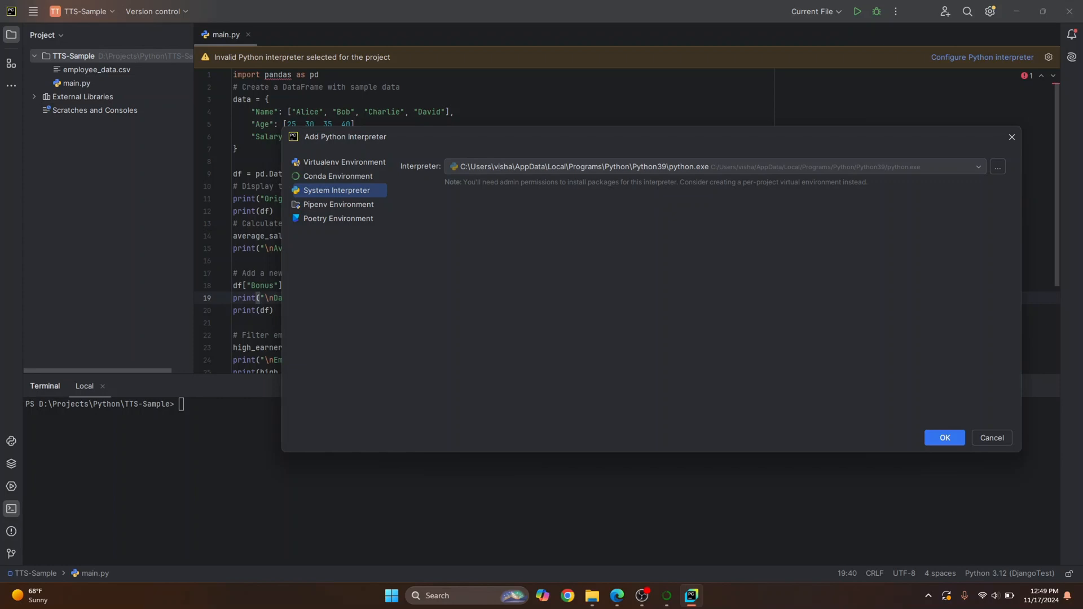
Select the Python312 python.exe as the system interpreter and confirm with OK
click(712, 166)
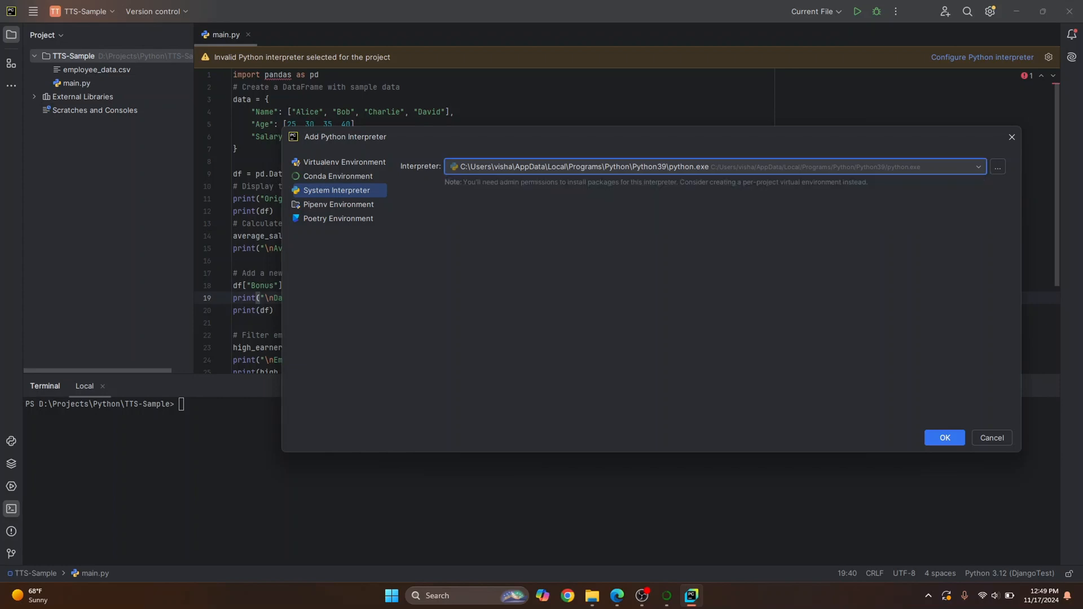
click(979, 166)
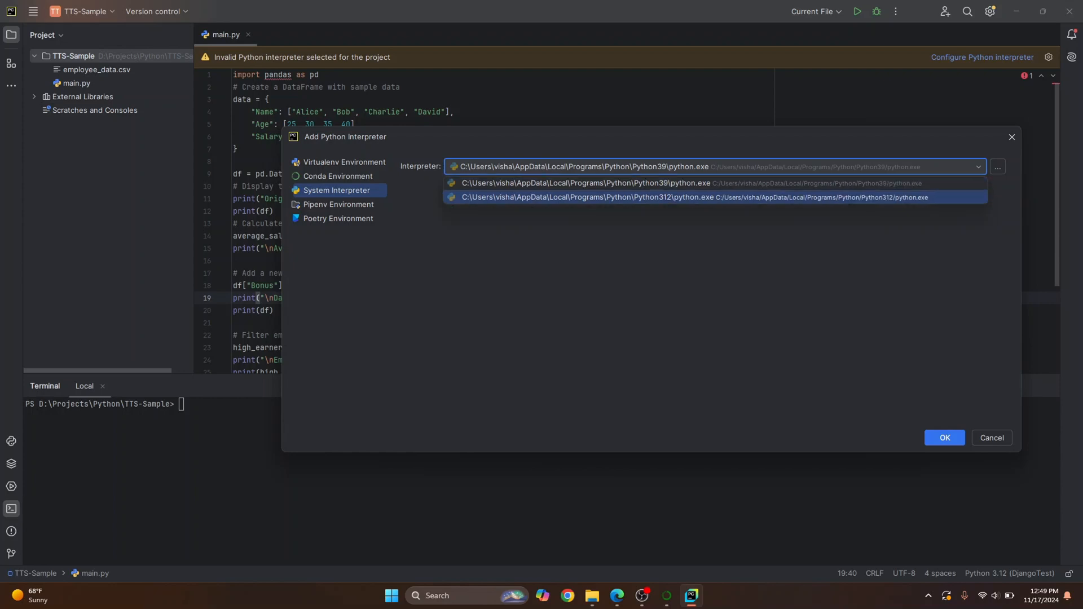
click(691, 197)
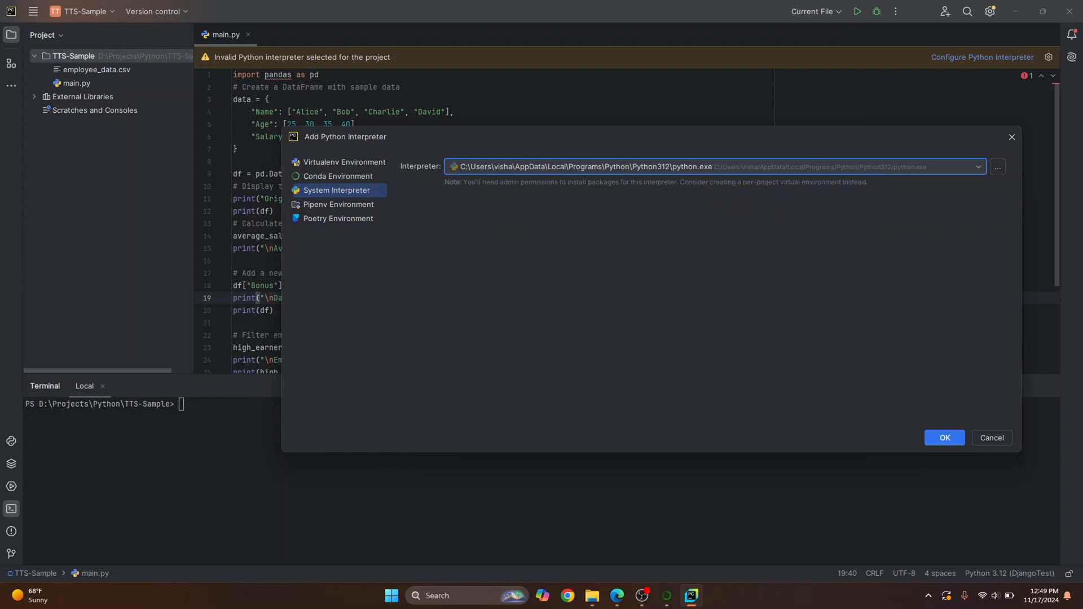
click(990, 438)
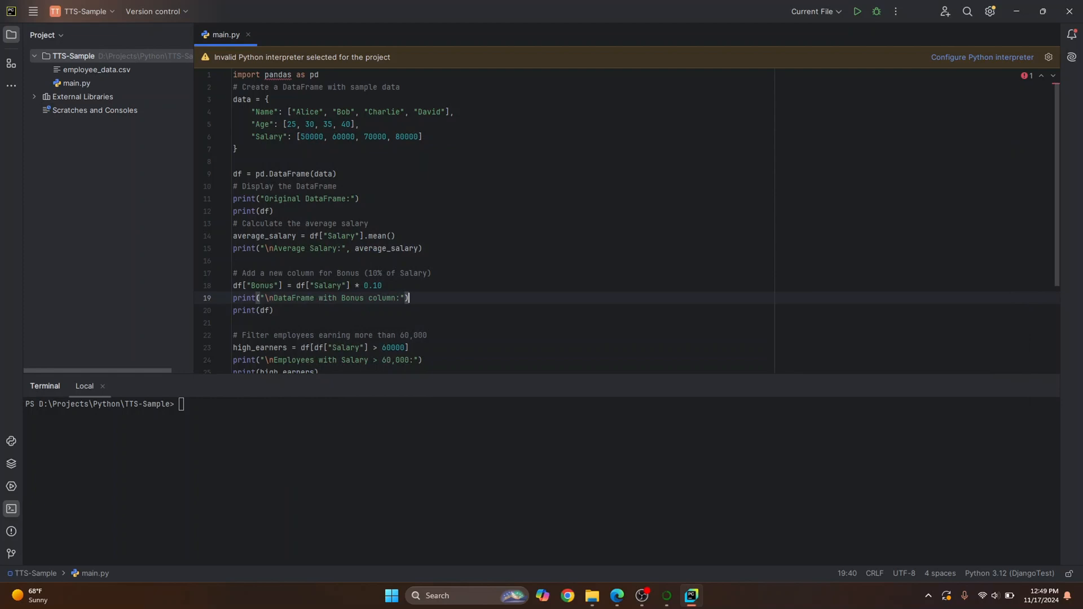